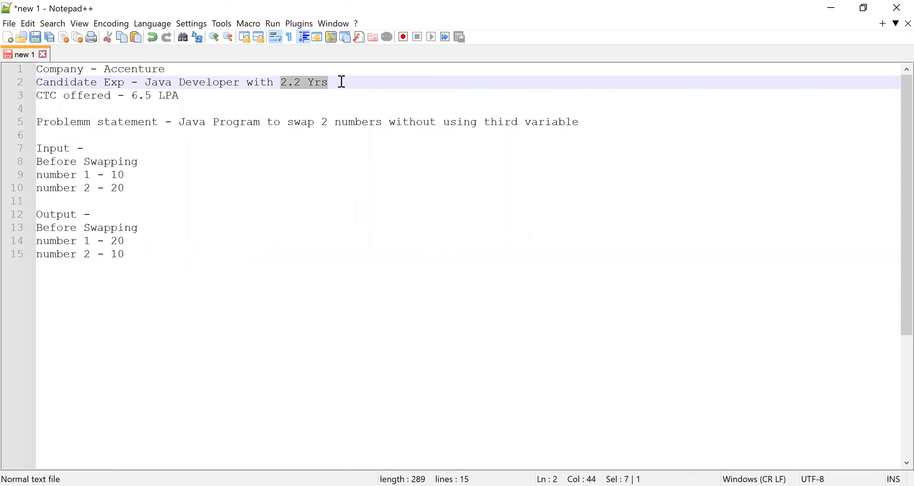
{"action": "mouse_move", "coordinate": [355, 97]}
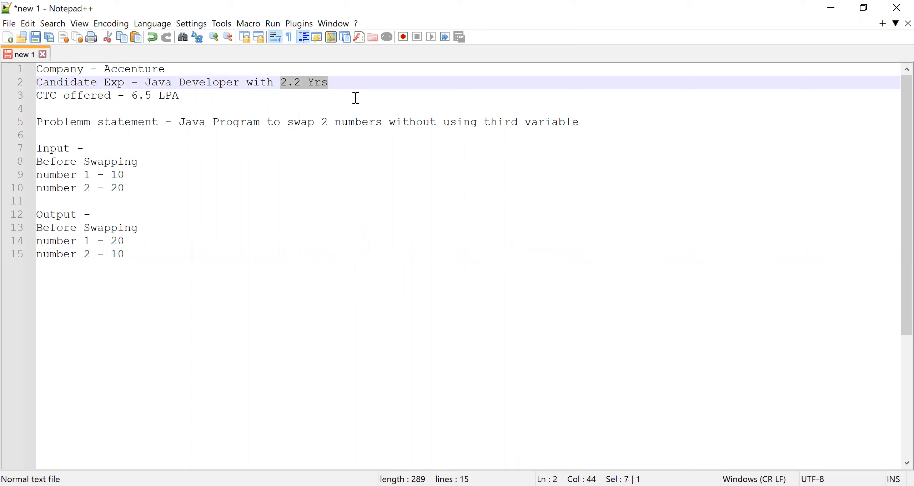
{"action": "mouse_move", "coordinate": [315, 98]}
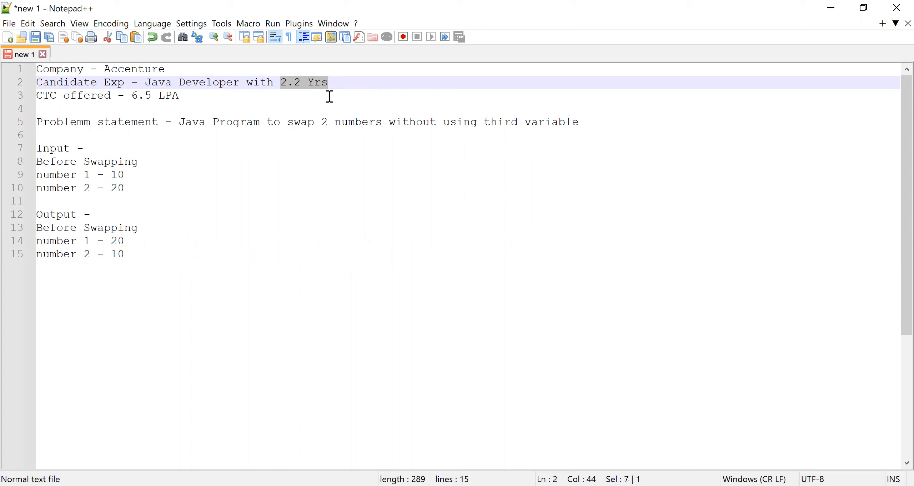
{"action": "mouse_move", "coordinate": [304, 105]}
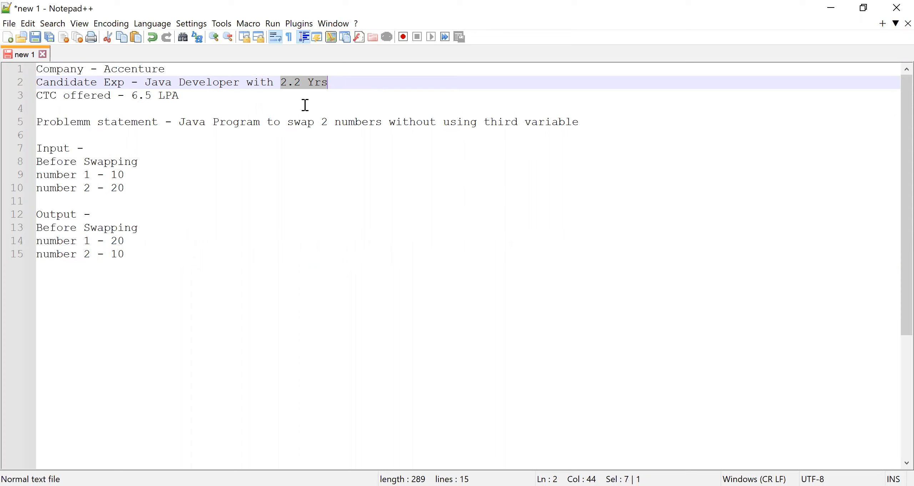
{"action": "mouse_move", "coordinate": [182, 122]}
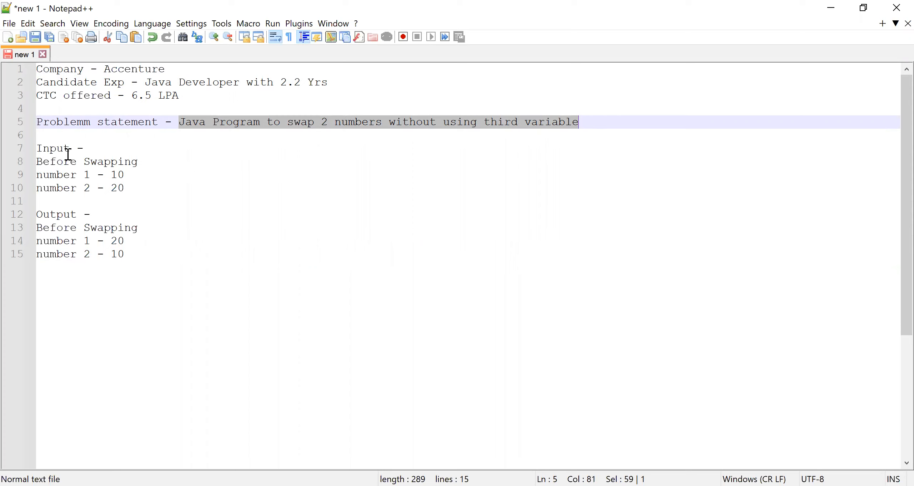
{"action": "mouse_move", "coordinate": [111, 175]}
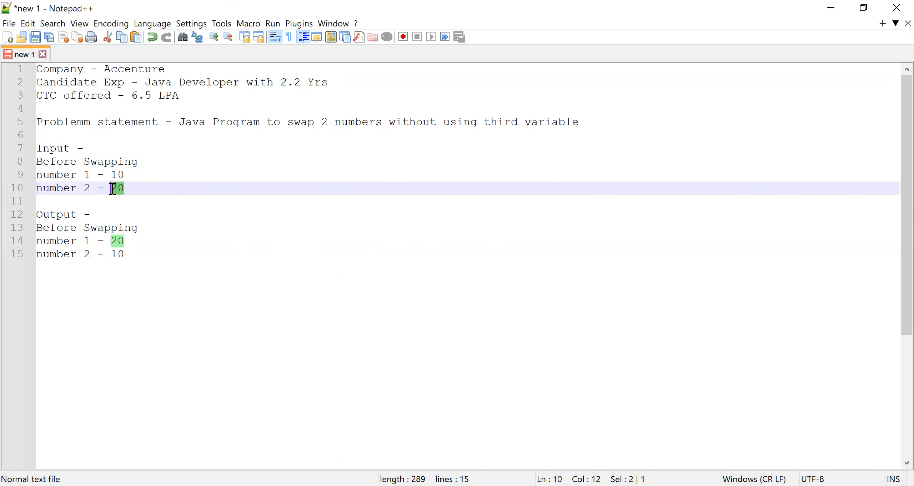
Step: Declare int a = 10; and int b = 20; inside the main method
{"action": "left_click", "coordinate": [145, 188]}
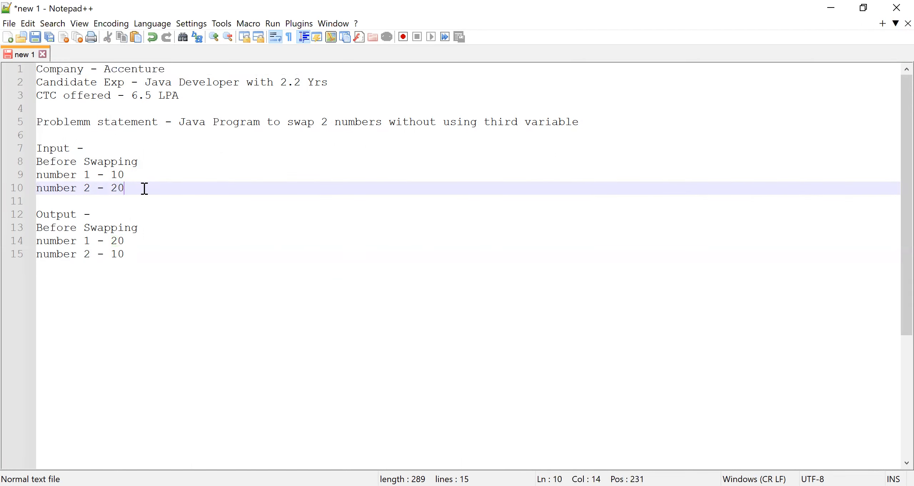
{"action": "left_click_drag", "start_coordinate": [122, 188], "coordinate": [37, 175]}
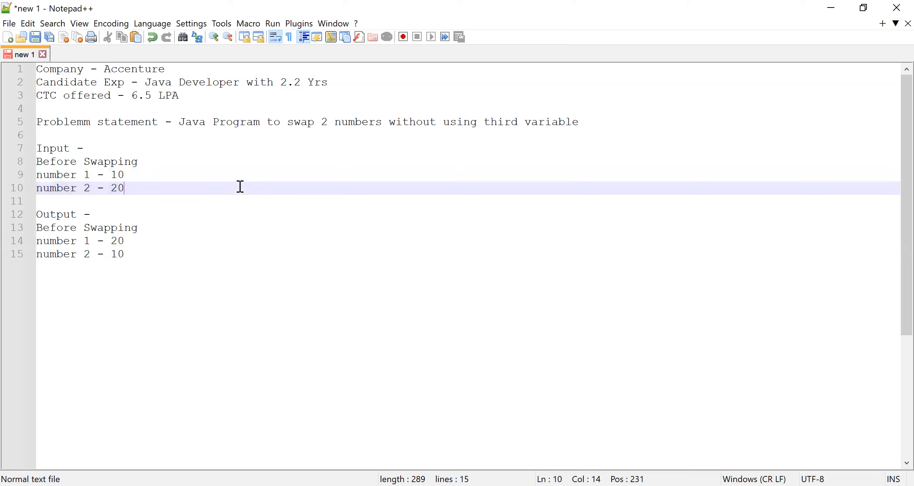
{"action": "mouse_move", "coordinate": [110, 227]}
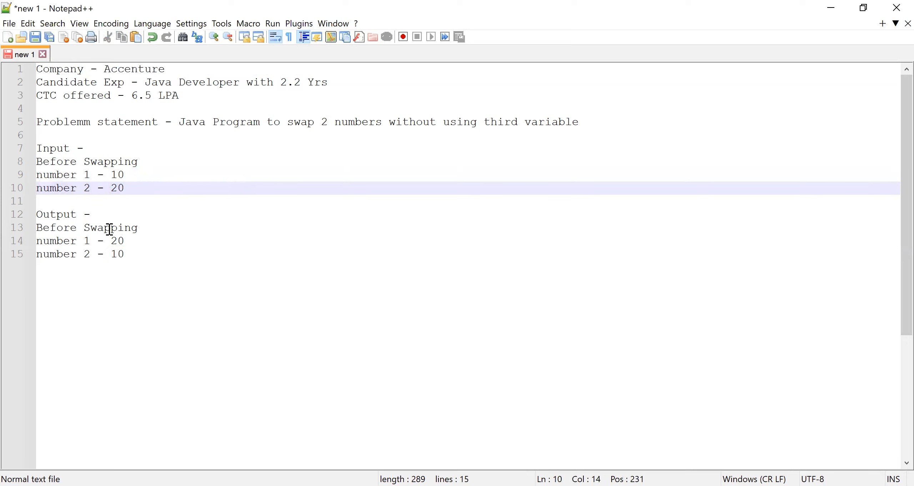
{"action": "mouse_move", "coordinate": [113, 241]}
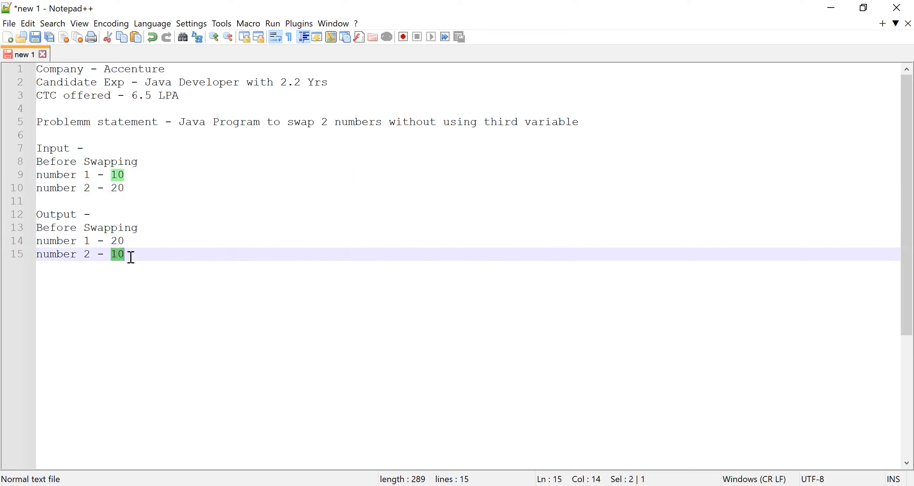
{"action": "mouse_move", "coordinate": [207, 257]}
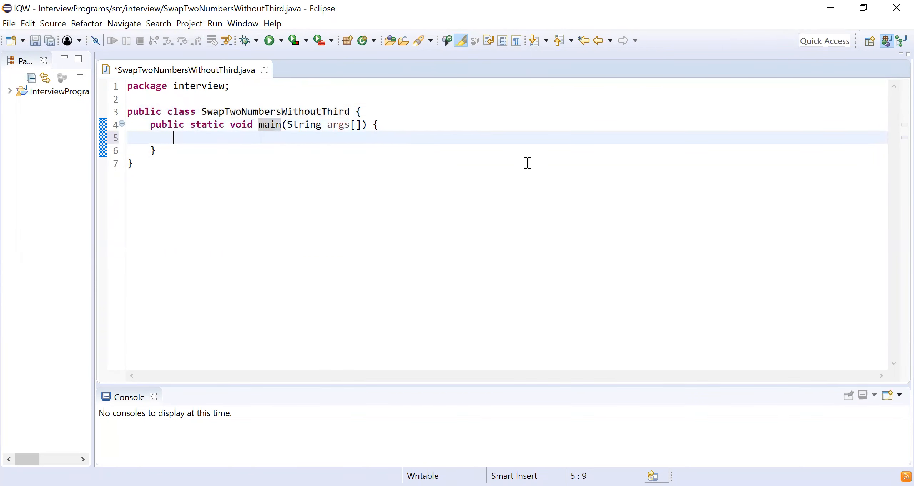
{"action": "mouse_move", "coordinate": [536, 165]}
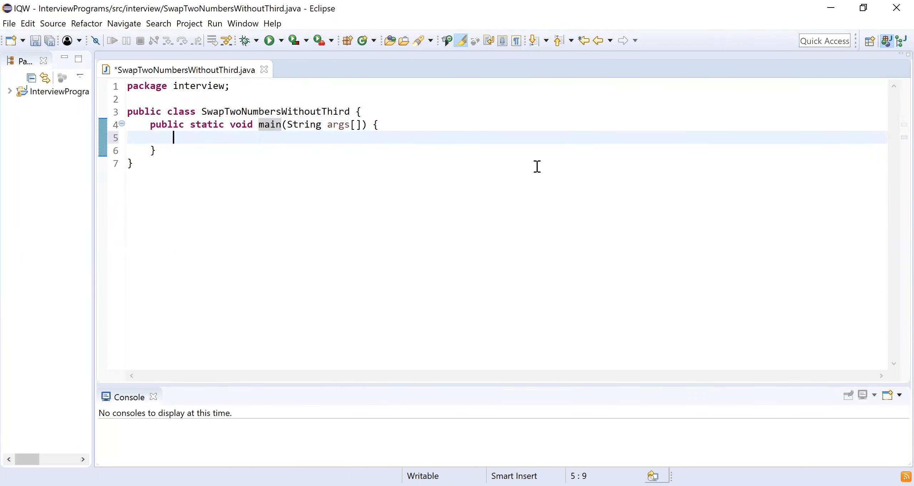
{"action": "type", "text": "int"}
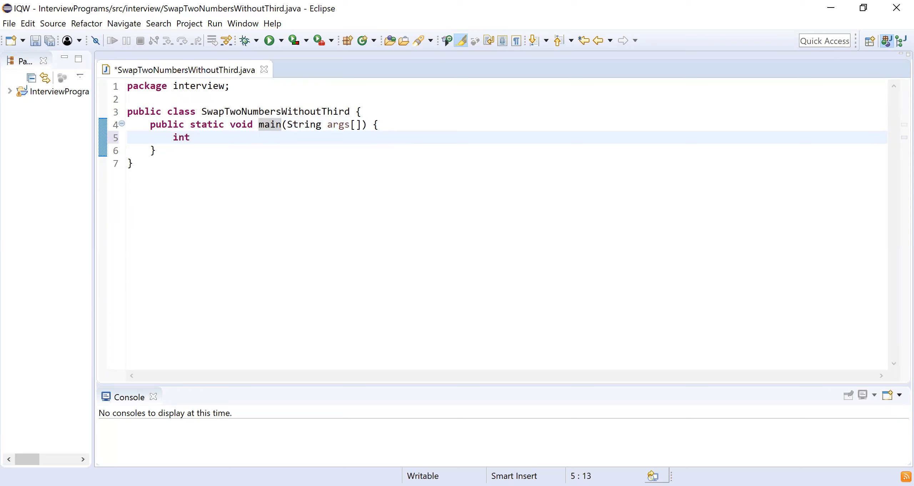
{"action": "type", "text": "a=10;"}
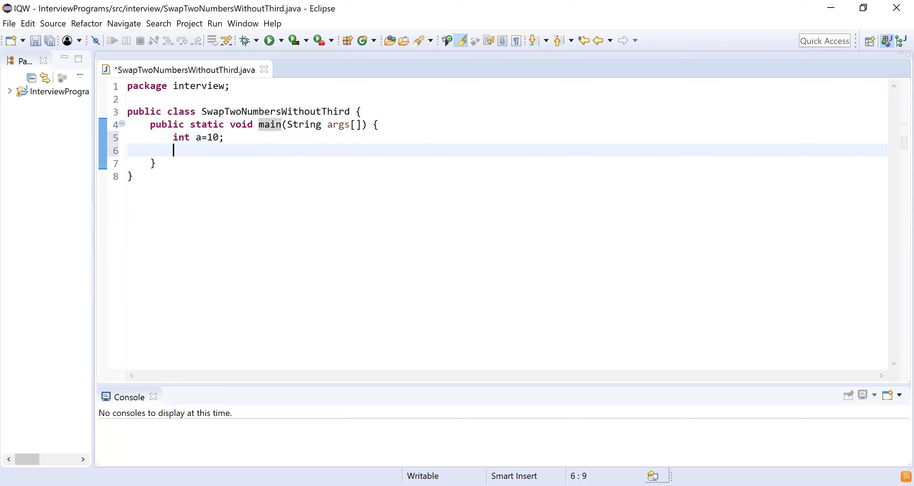
{"action": "type", "text": "int b"}
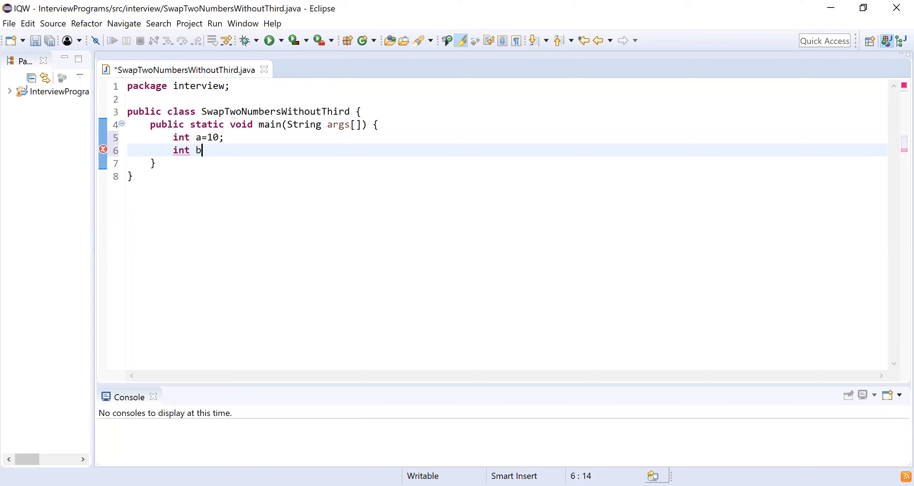
{"action": "type", "text": "=20;"}
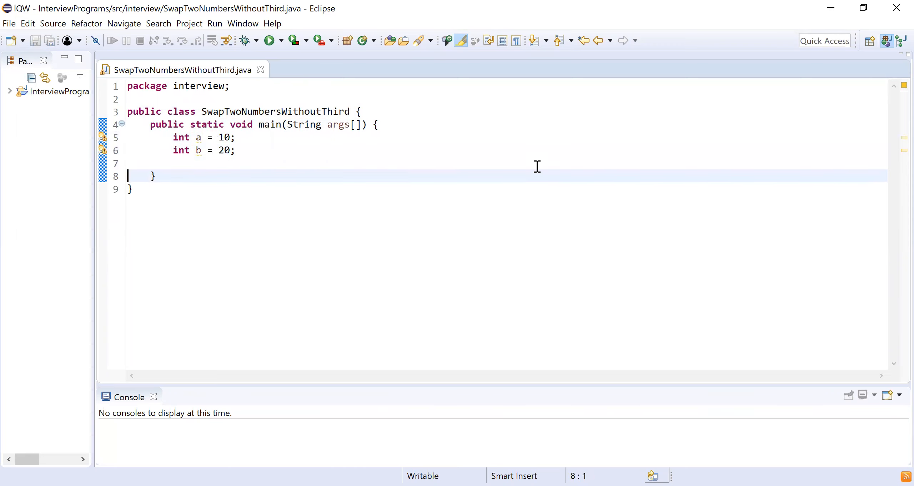
Step: Add a System.out.println printing "first number before swap: " + a
{"action": "type", "text": "sys"}
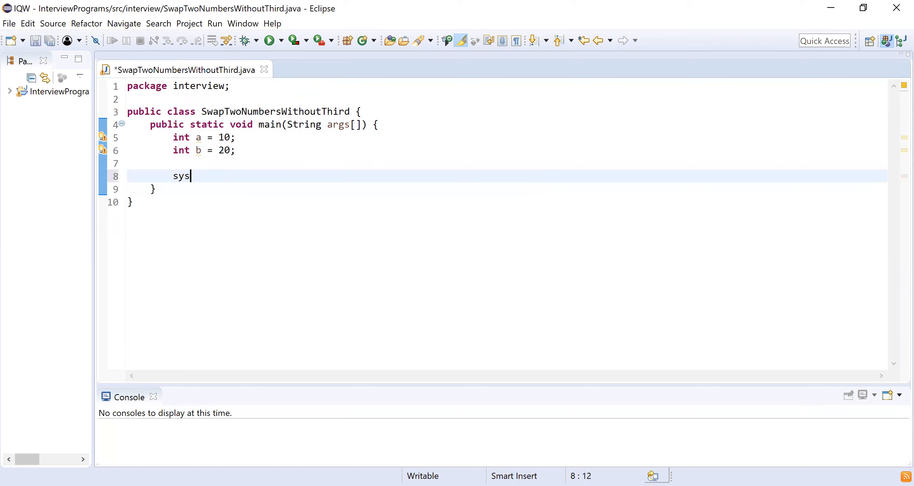
{"action": "type", "text": "System.out.println();"}
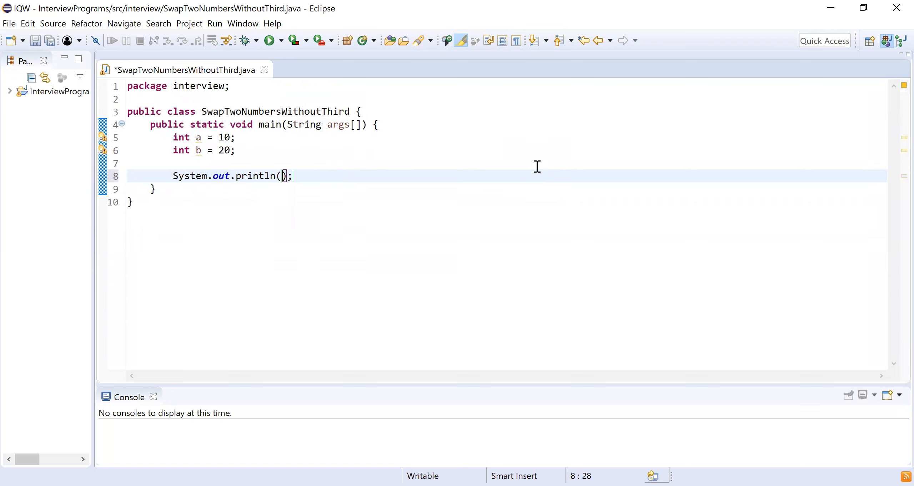
{"action": "type", "text": "\"first number"}
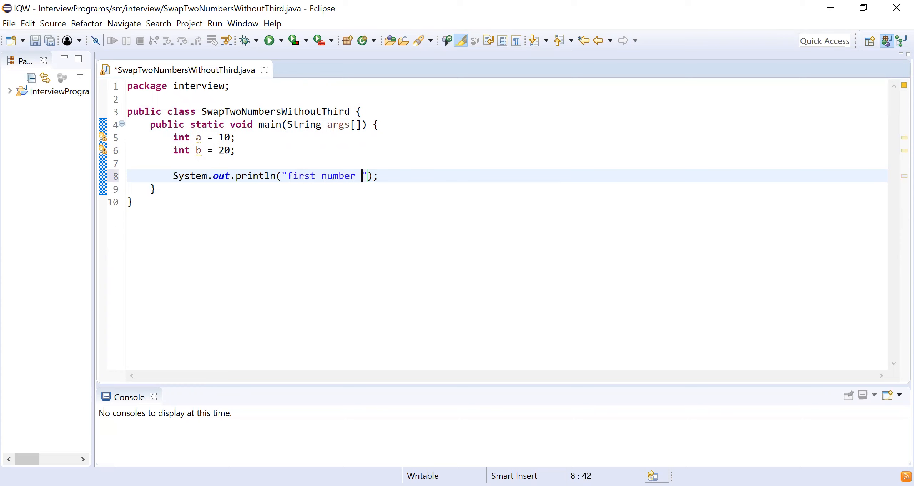
{"action": "type", "text": "before swap"}
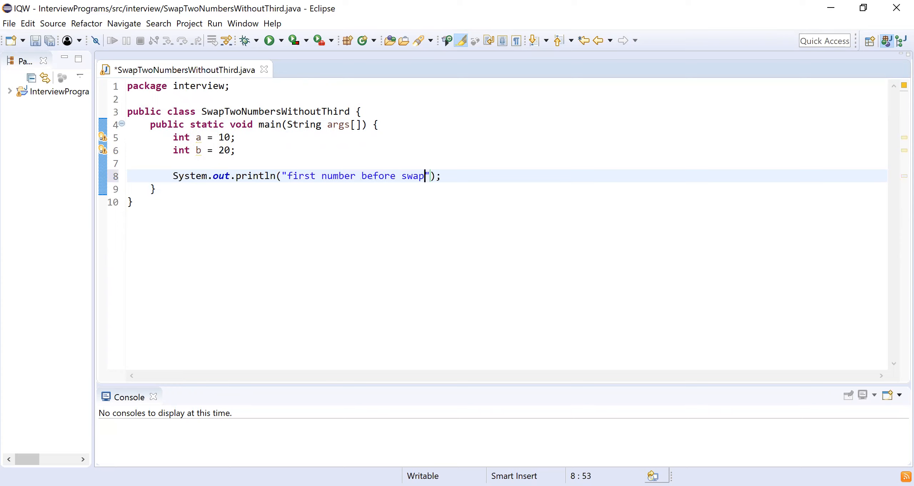
{"action": "type", "text": ": \"+"}
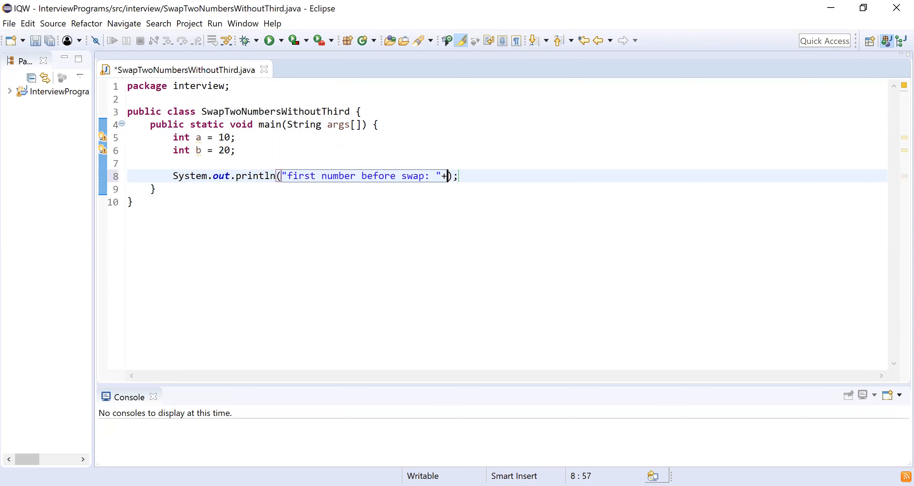
{"action": "type", "text": "a"}
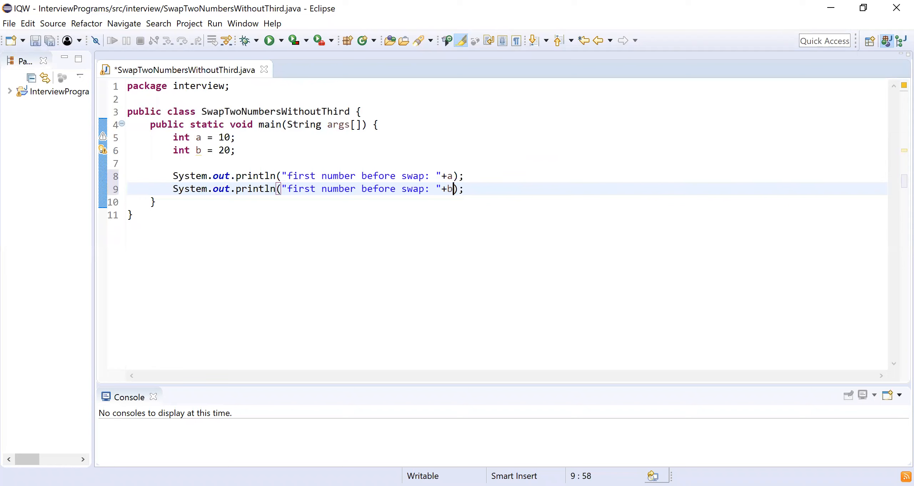
Step: Reword the second println label to 'second number before swap' and save
{"action": "left_click", "coordinate": [288, 189]}
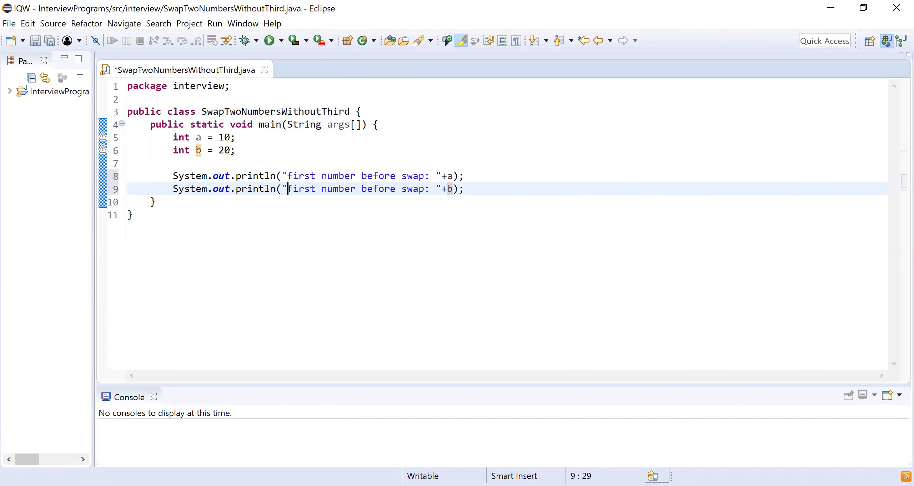
{"action": "type", "text": "secon"}
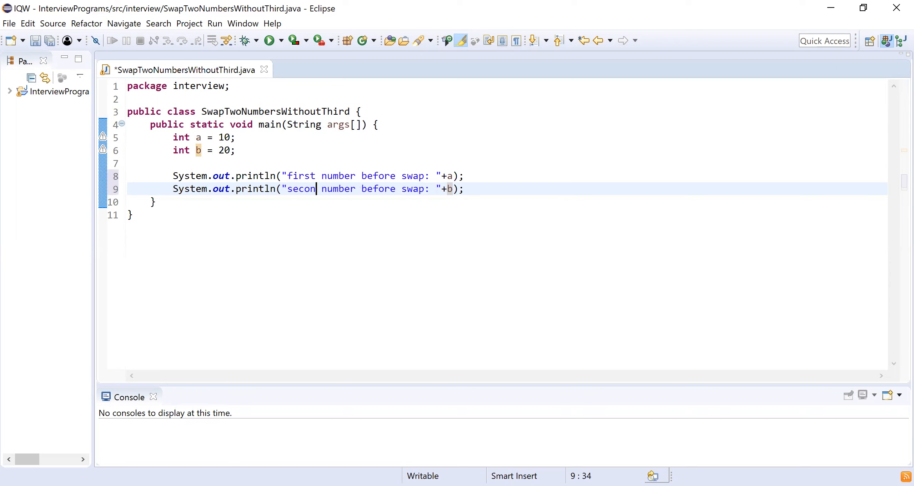
{"action": "key", "text": "ctrl+s"}
{"action": "type", "text": "d"}
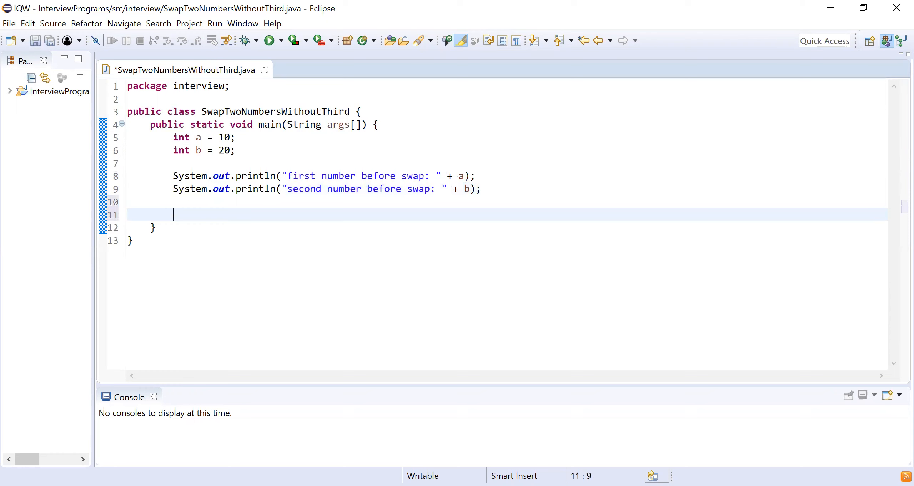
{"action": "mouse_move", "coordinate": [506, 175]}
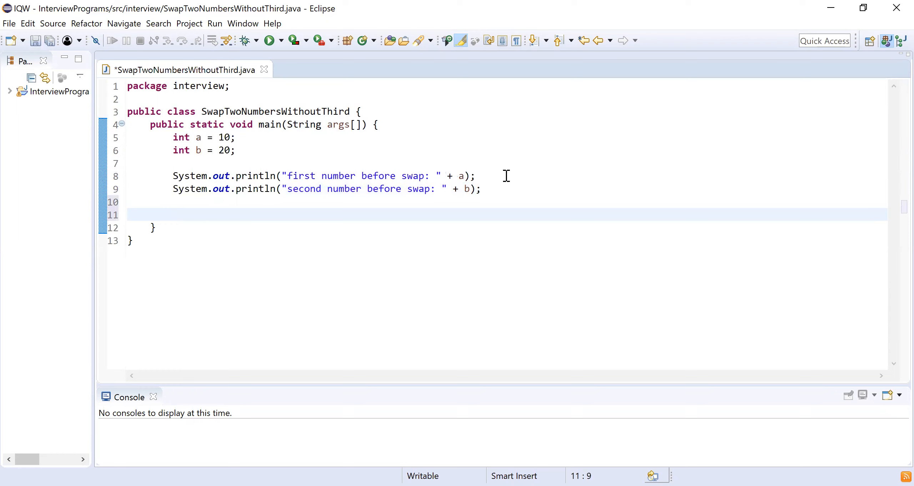
Step: Add the swap line a = a + b; with the comment // 30
{"action": "type", "text": "ab"}
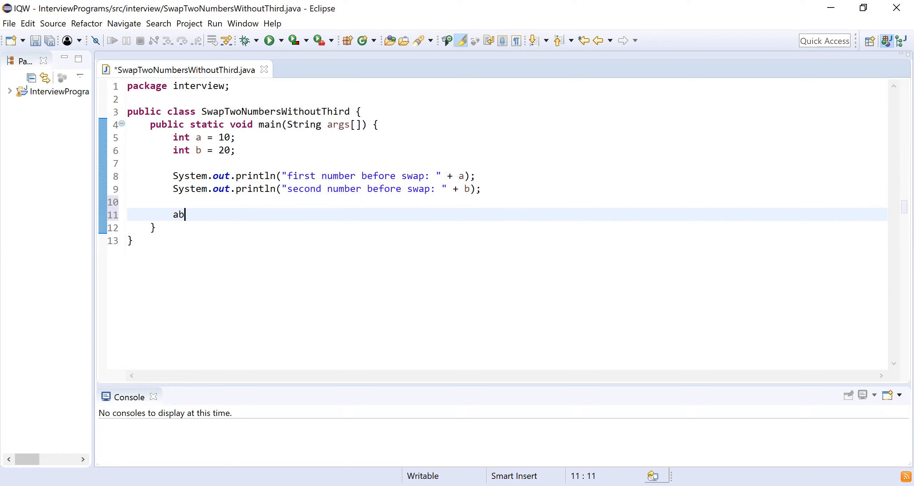
{"action": "type", "text": "+"}
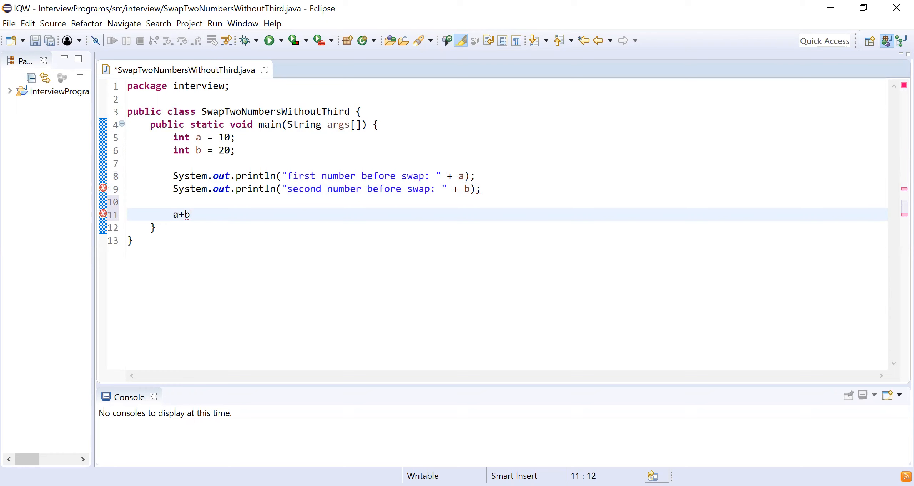
{"action": "type", "text": "a="}
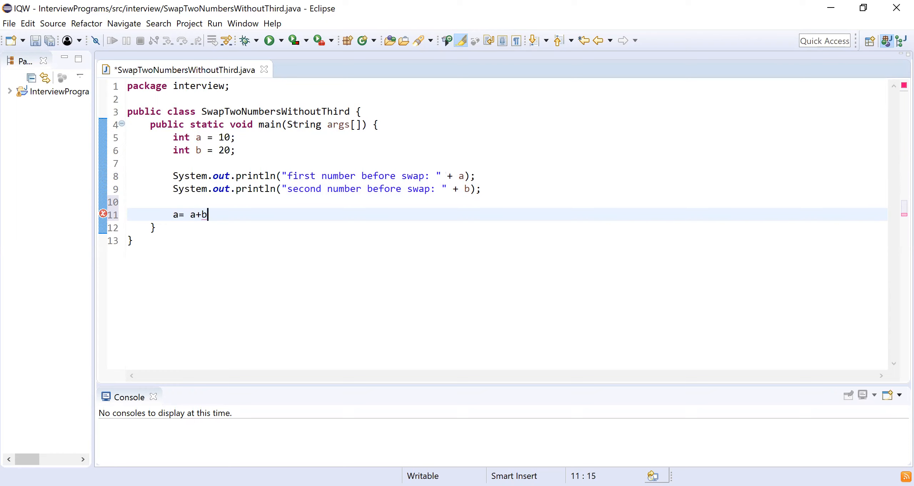
{"action": "type", "text": "; /"}
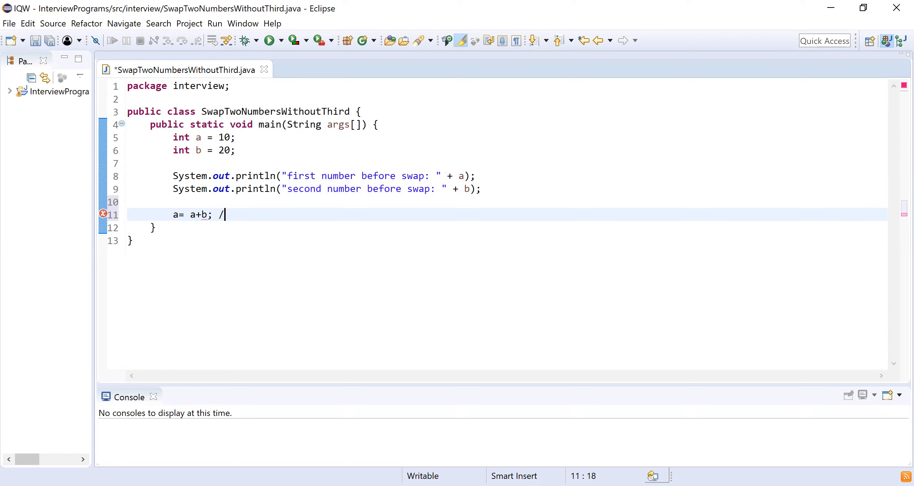
{"action": "type", "text": "/"}
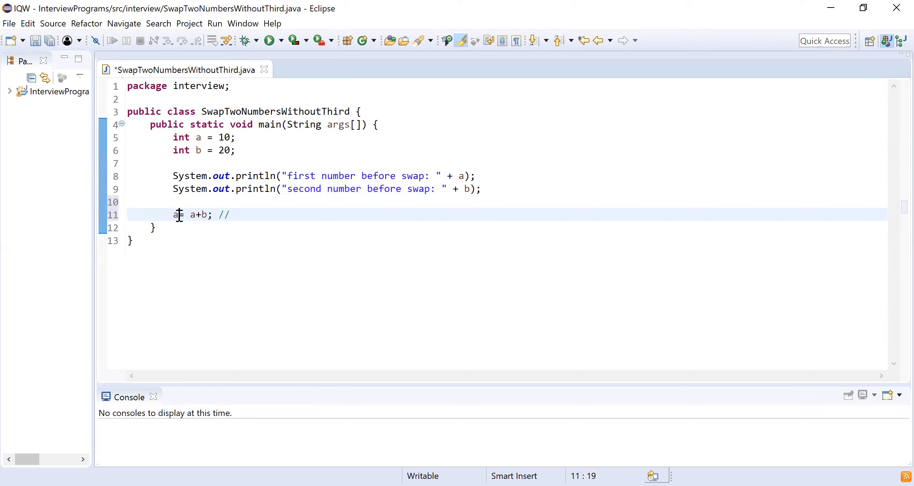
{"action": "type", "text": "="}
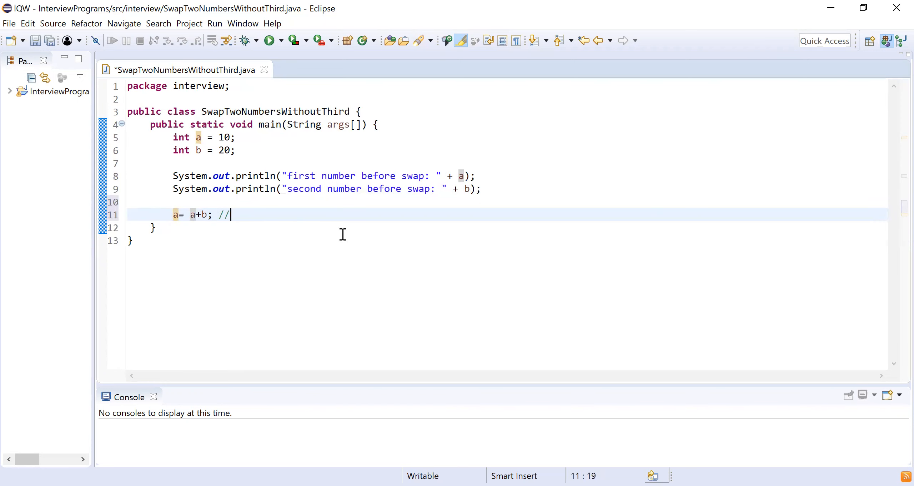
{"action": "type", "text": "30"}
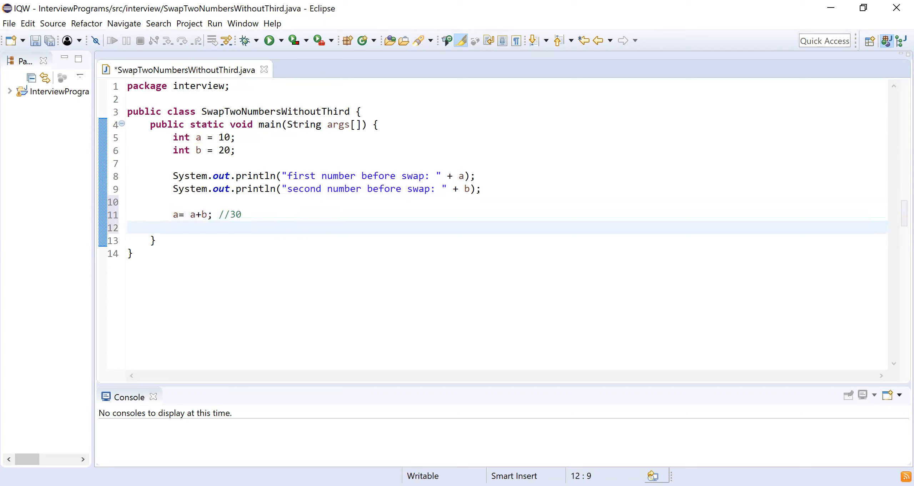
Step: Add the line b = a - b; with the comment // 10
{"action": "type", "text": "b="}
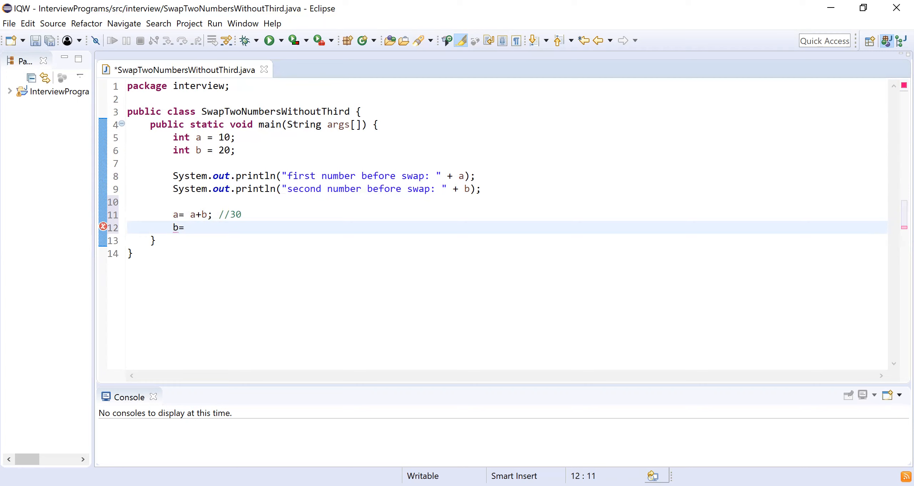
{"action": "type", "text": "a-b;"}
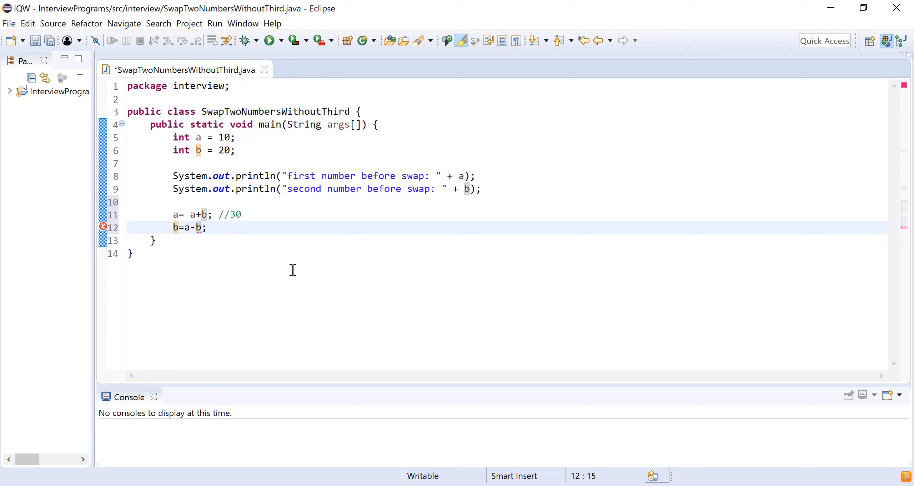
{"action": "left_click", "coordinate": [174, 227]}
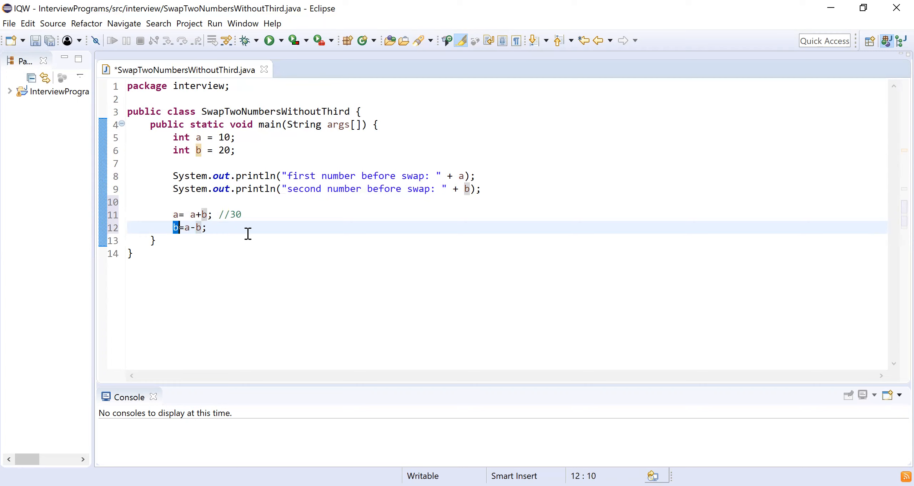
{"action": "type", "text": "//"}
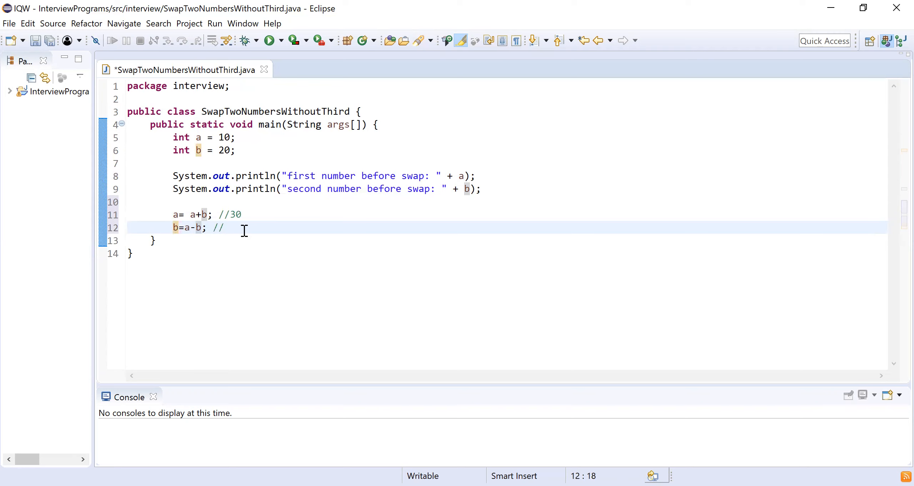
{"action": "double_click", "coordinate": [235, 214]}
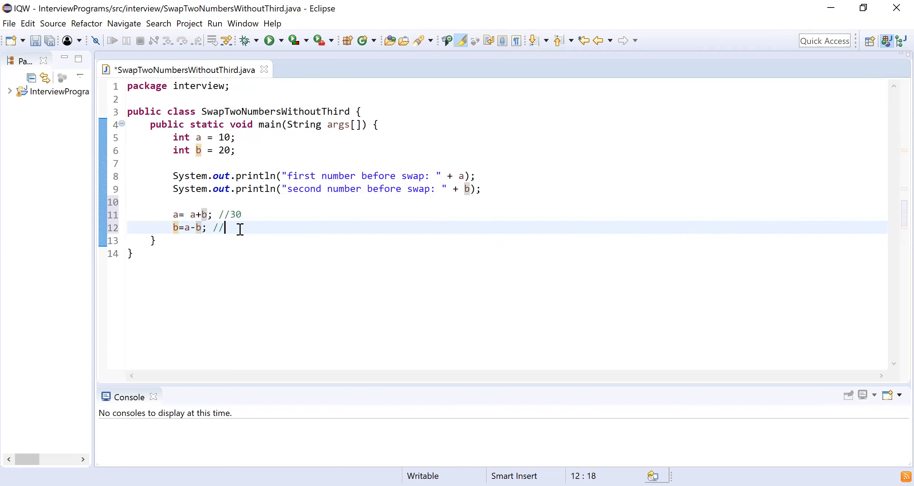
{"action": "type", "text": "10"}
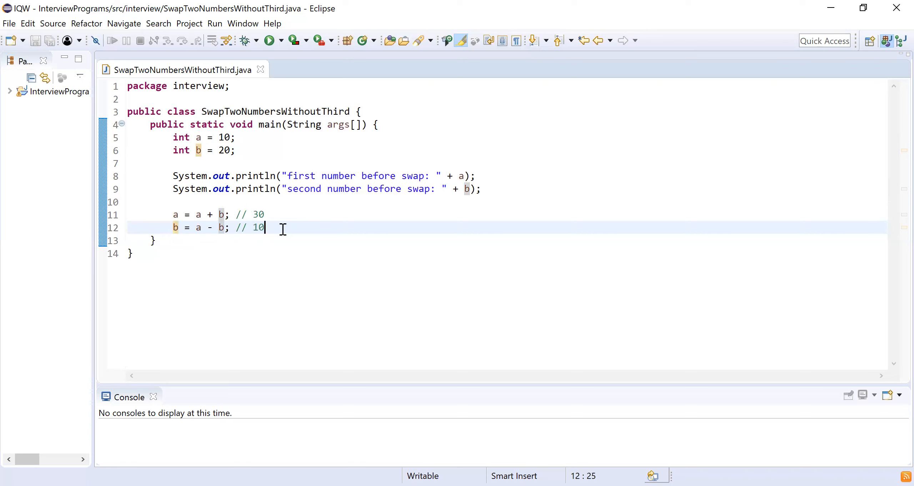
Step: Start a third swap line below it containing a-b;
{"action": "key", "text": "Enter"}
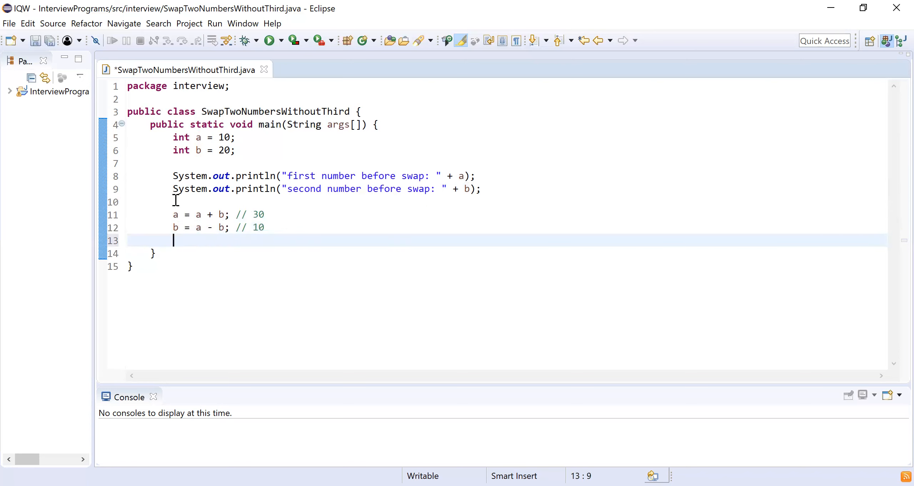
{"action": "double_click", "coordinate": [176, 227]}
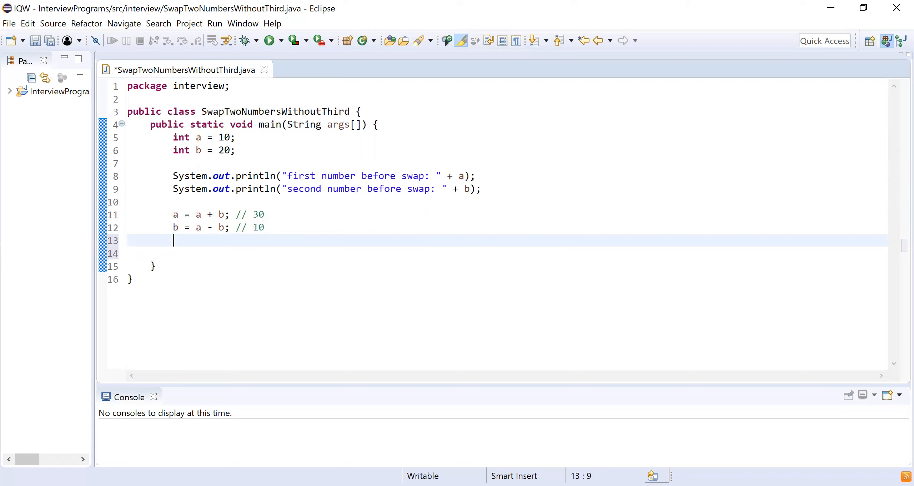
{"action": "type", "text": "a-b;"}
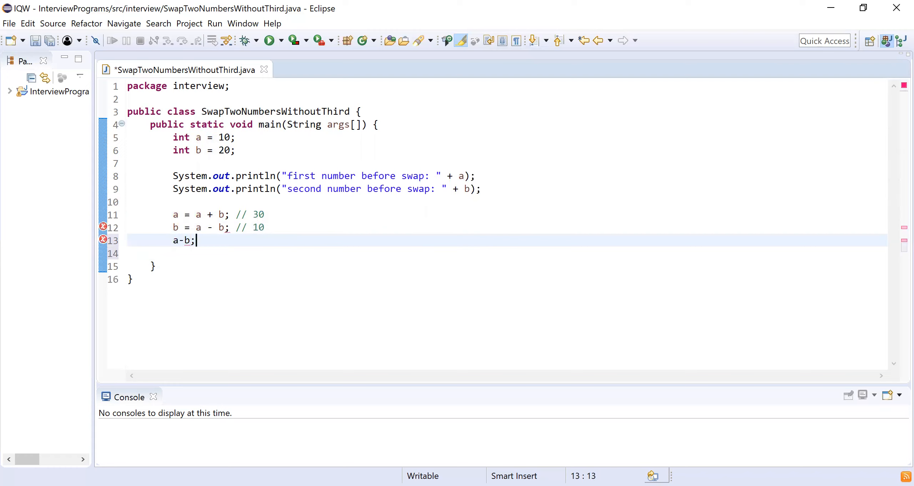
Step: Complete the third line as a = a - b; with the comment // 20
{"action": "left_click", "coordinate": [177, 240]}
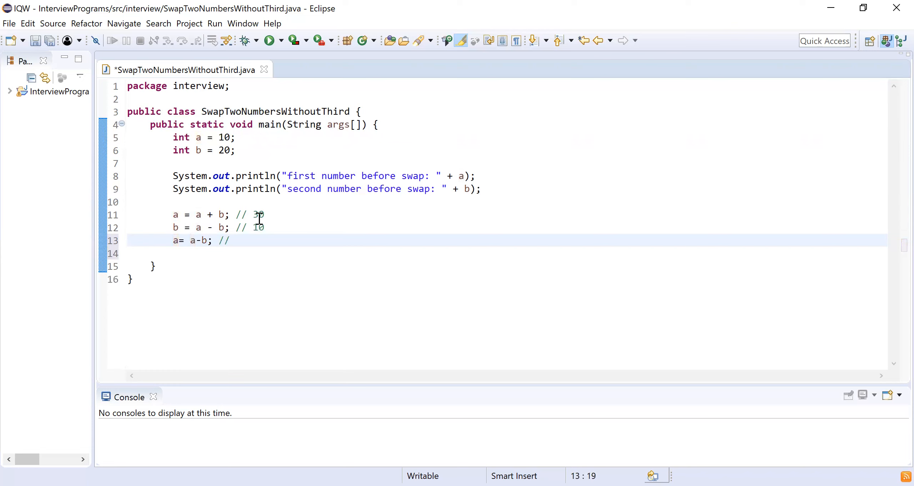
{"action": "double_click", "coordinate": [258, 228]}
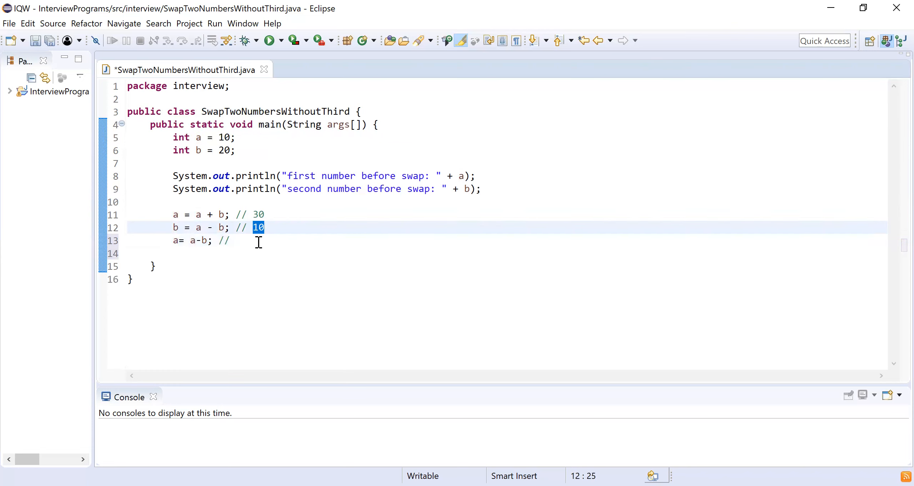
{"action": "type", "text": "20"}
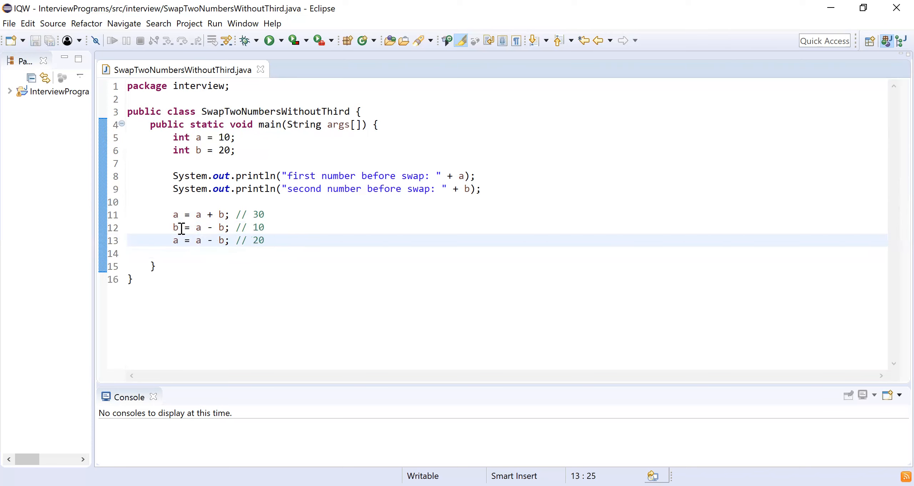
Step: Select both before-swap print statements to copy them below the swap
{"action": "double_click", "coordinate": [176, 240]}
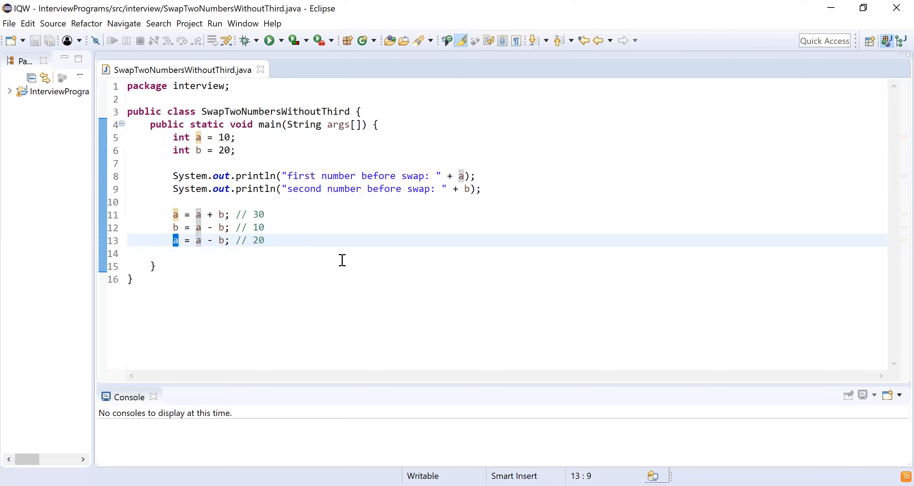
{"action": "double_click", "coordinate": [186, 176]}
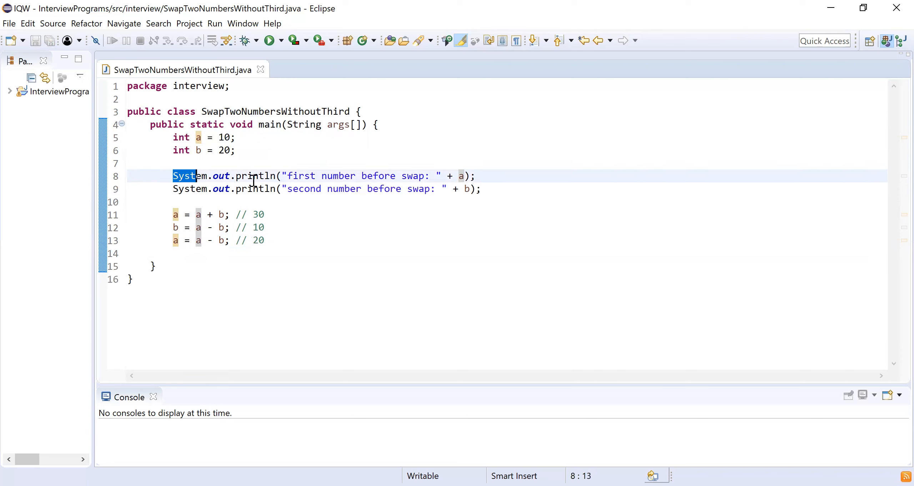
{"action": "left_click_drag", "start_coordinate": [173, 176], "coordinate": [481, 189]}
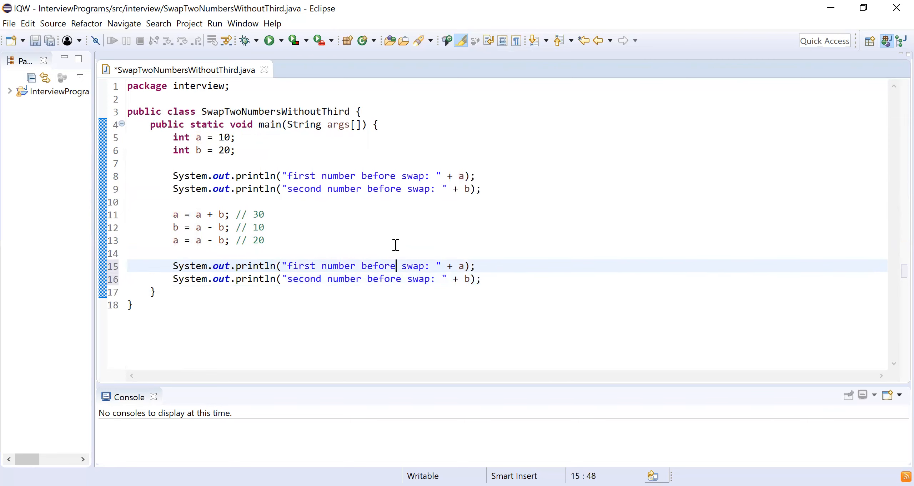
Step: Change 'before' to 'after' in both copied print statements and save
{"action": "type", "text": "after"}
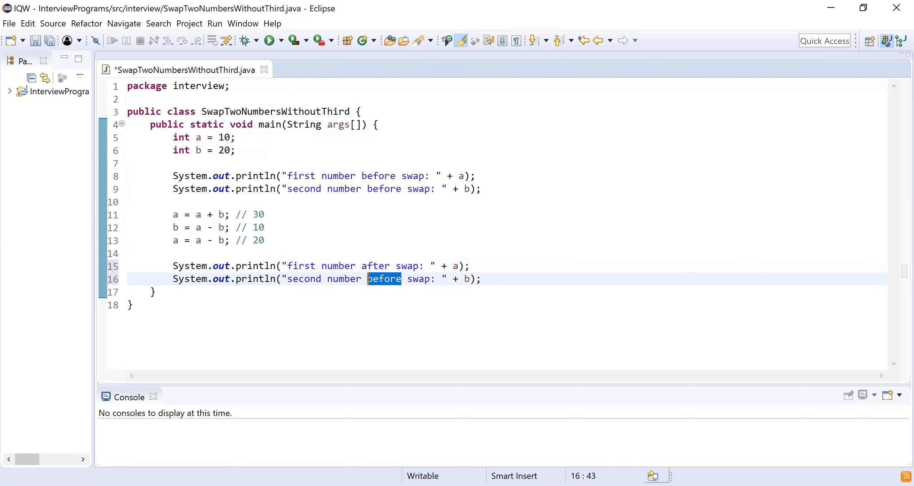
{"action": "type", "text": "after"}
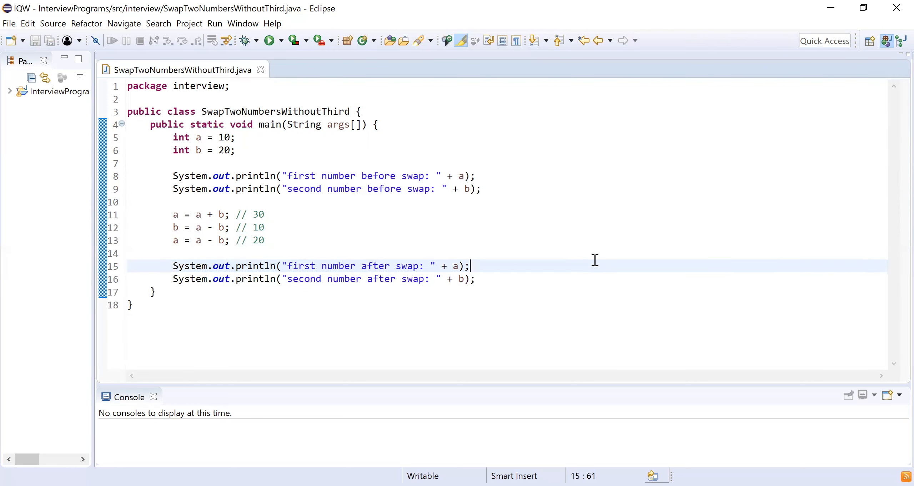
Step: Run as Java Application; console shows 10, 20 before and 20, 10 after swap
{"action": "right_click", "coordinate": [595, 260]}
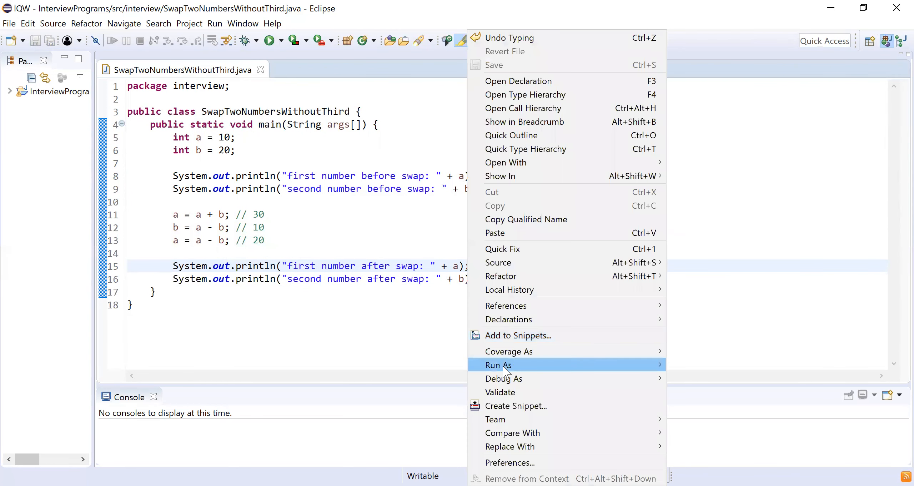
{"action": "left_click", "coordinate": [497, 364]}
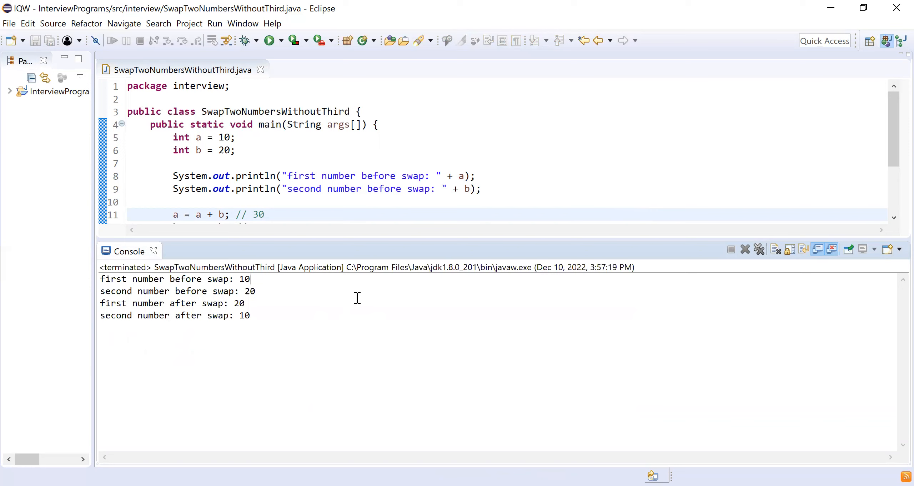
{"action": "mouse_move", "coordinate": [238, 305]}
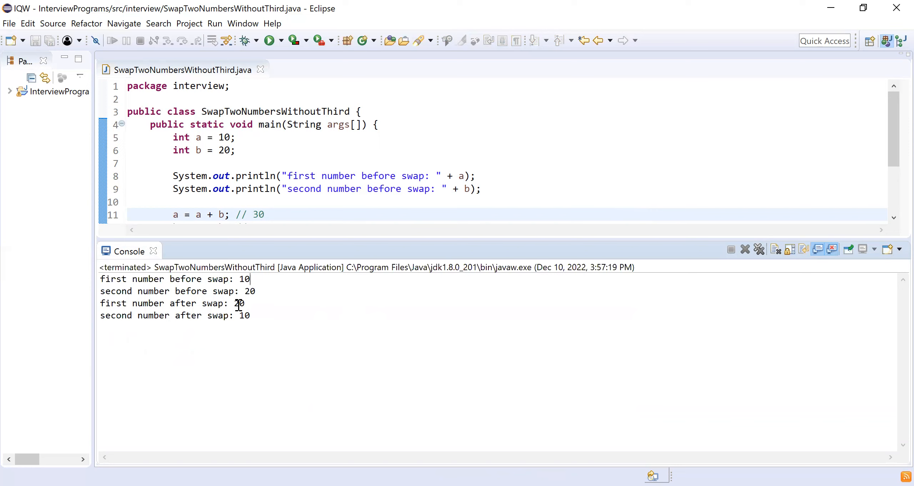
{"action": "double_click", "coordinate": [244, 315]}
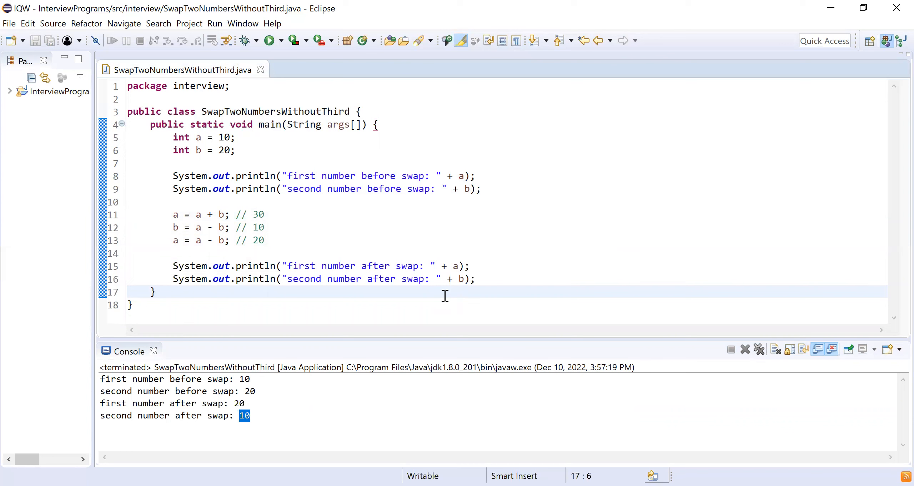
{"action": "left_click", "coordinate": [157, 291]}
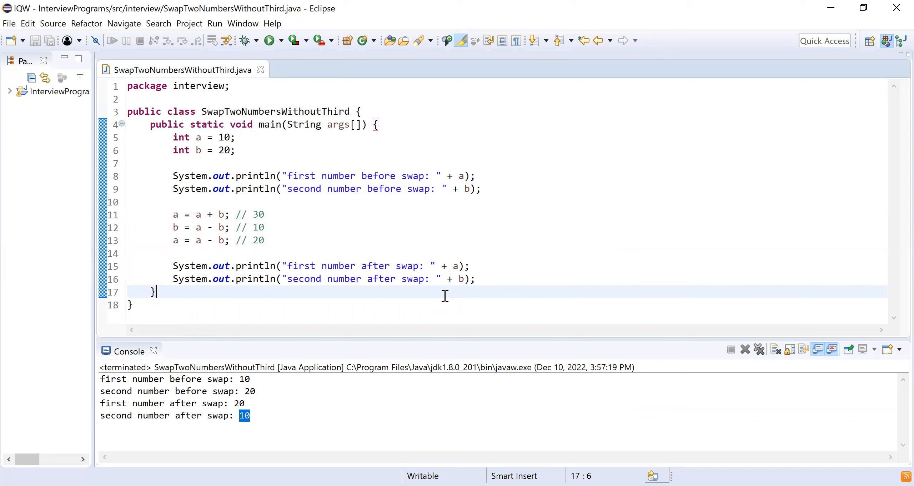
{"action": "mouse_move", "coordinate": [205, 210]}
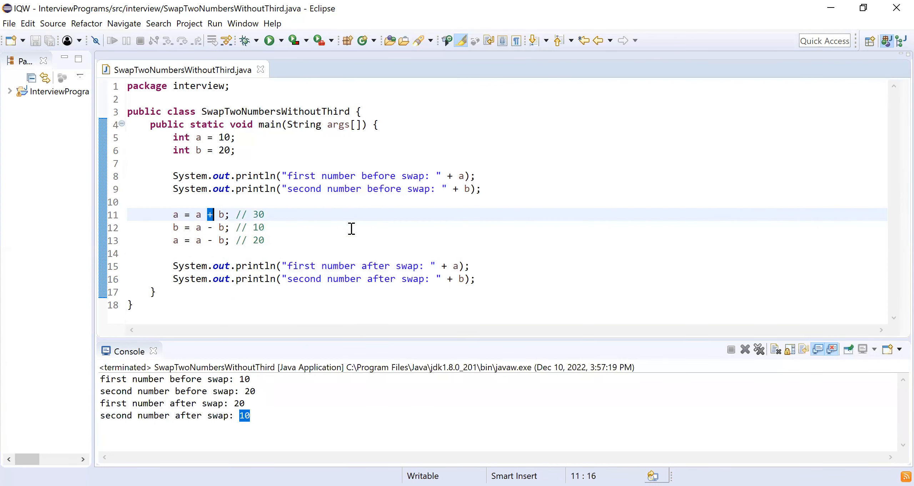
{"action": "mouse_move", "coordinate": [394, 219]}
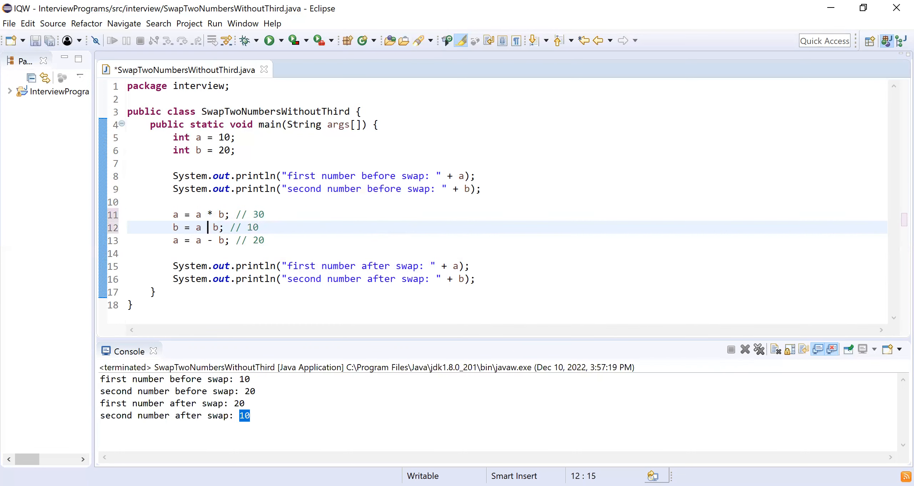
Step: Rewrite the swap as a = a * b, b = a / b, a = a / b with comment // 200
{"action": "type", "text": "/"}
{"action": "left_click", "coordinate": [218, 240]}
{"action": "type", "text": "/"}
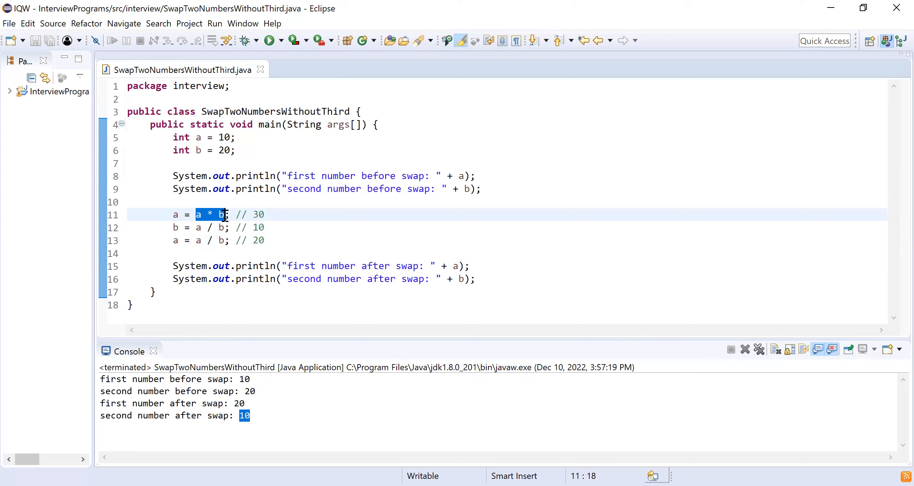
{"action": "left_click", "coordinate": [212, 214]}
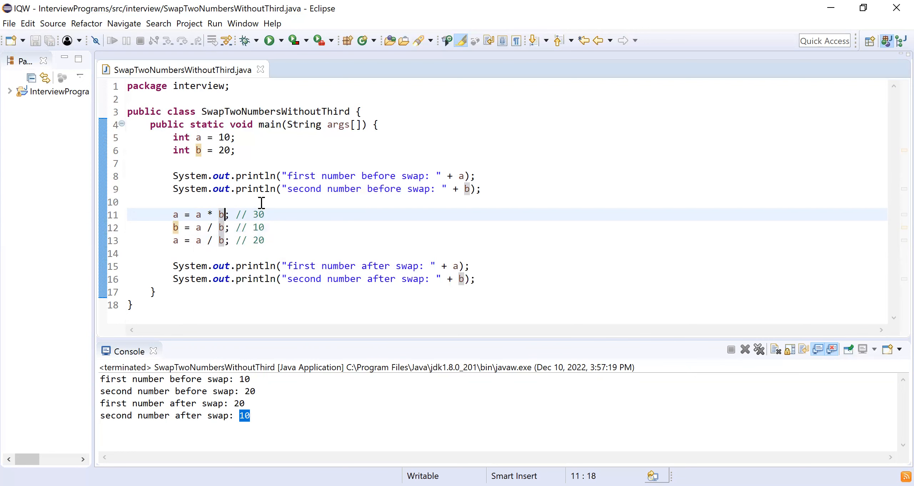
{"action": "type", "text": "200"}
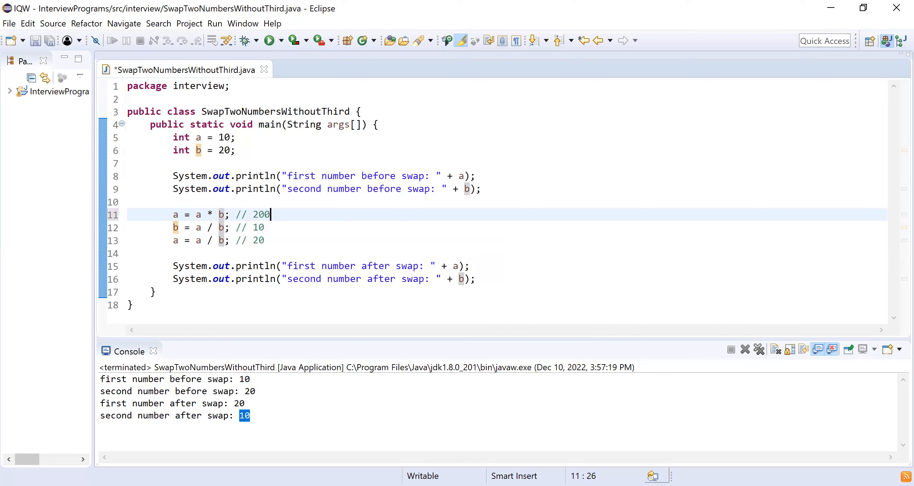
{"action": "left_click", "coordinate": [196, 227]}
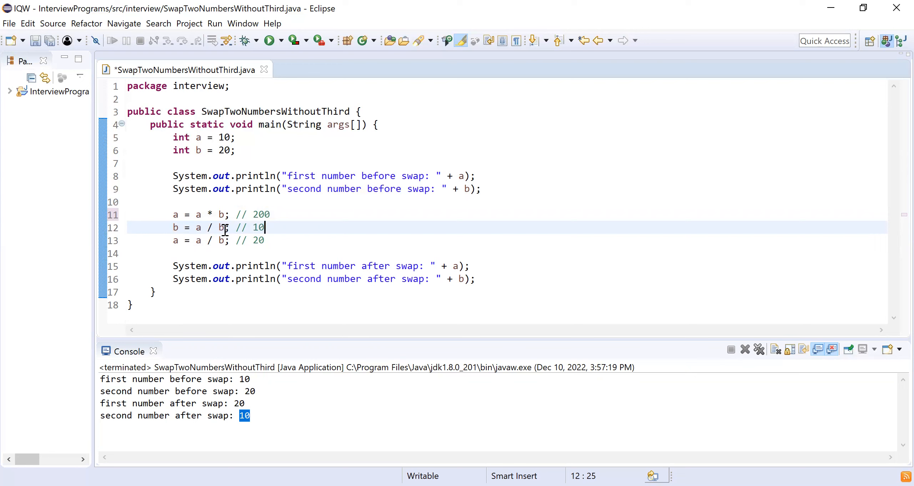
{"action": "double_click", "coordinate": [261, 214]}
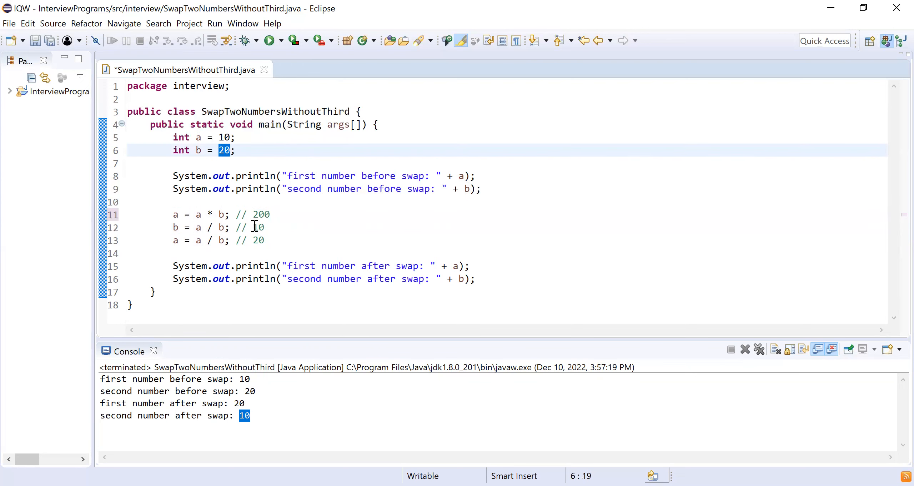
{"action": "left_click", "coordinate": [258, 227]}
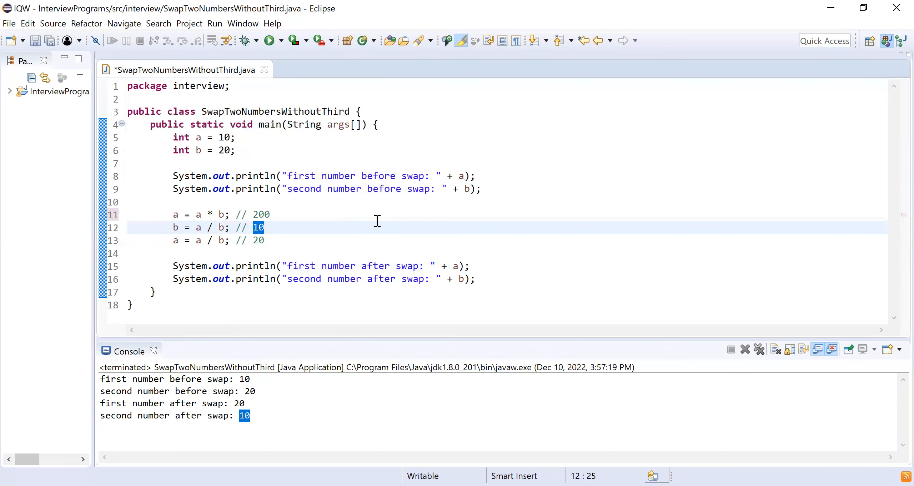
{"action": "mouse_move", "coordinate": [230, 244]}
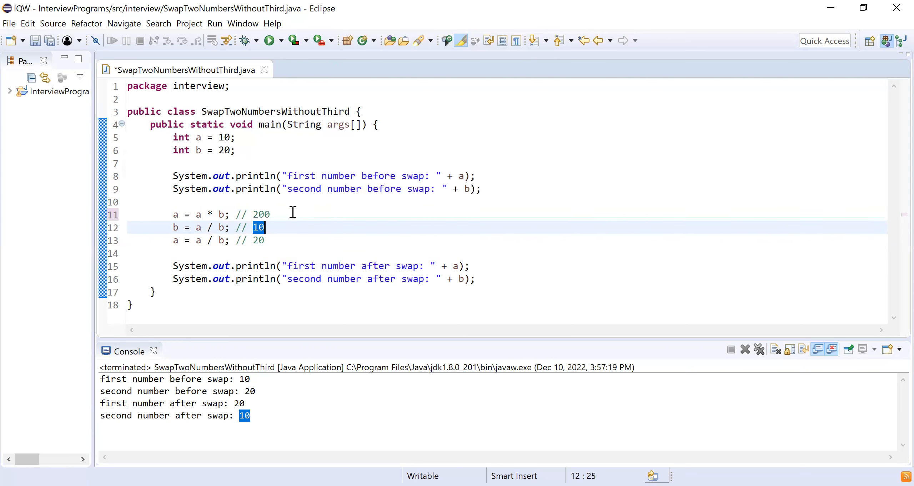
{"action": "left_click", "coordinate": [271, 214]}
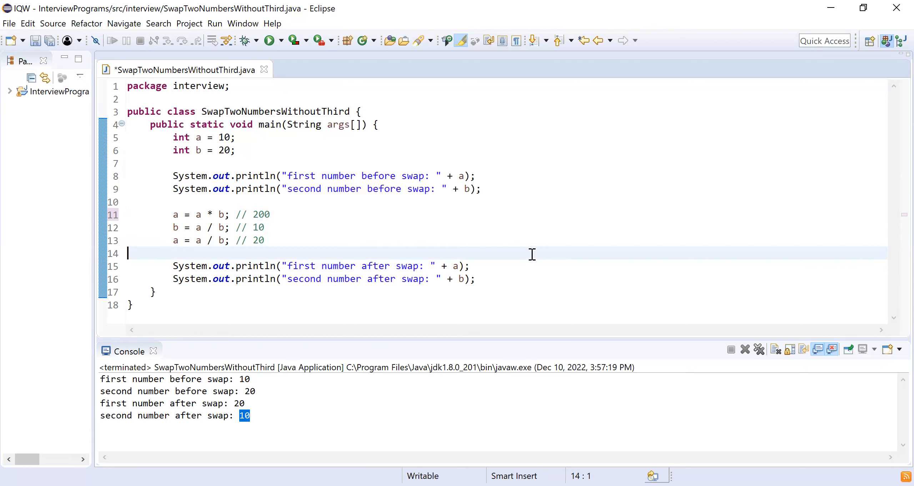
Step: Run the multiply/divide version as a Java Application to verify the same swapped output
{"action": "right_click", "coordinate": [434, 251]}
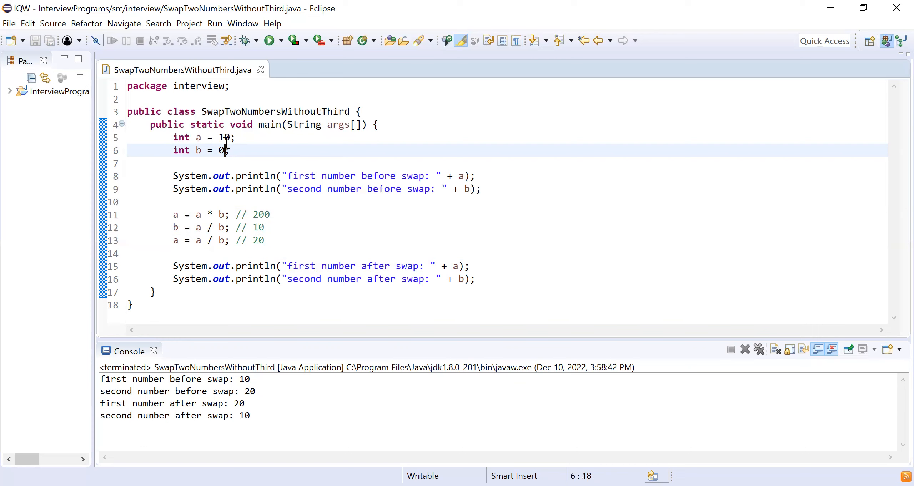
{"action": "mouse_move", "coordinate": [295, 172]}
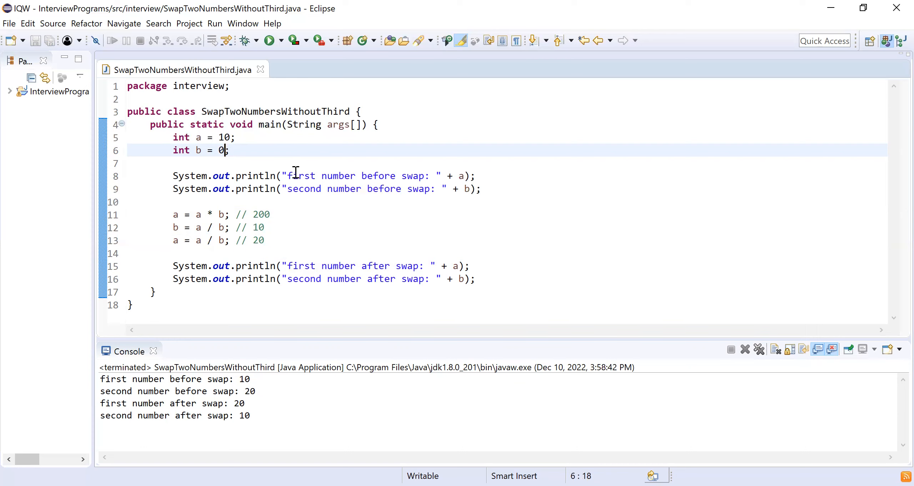
{"action": "mouse_move", "coordinate": [458, 80]}
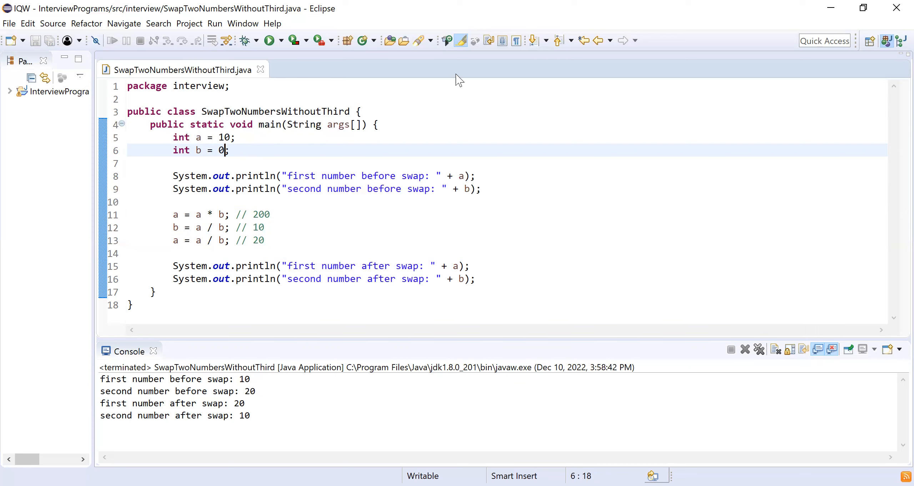
{"action": "mouse_move", "coordinate": [754, 68]}
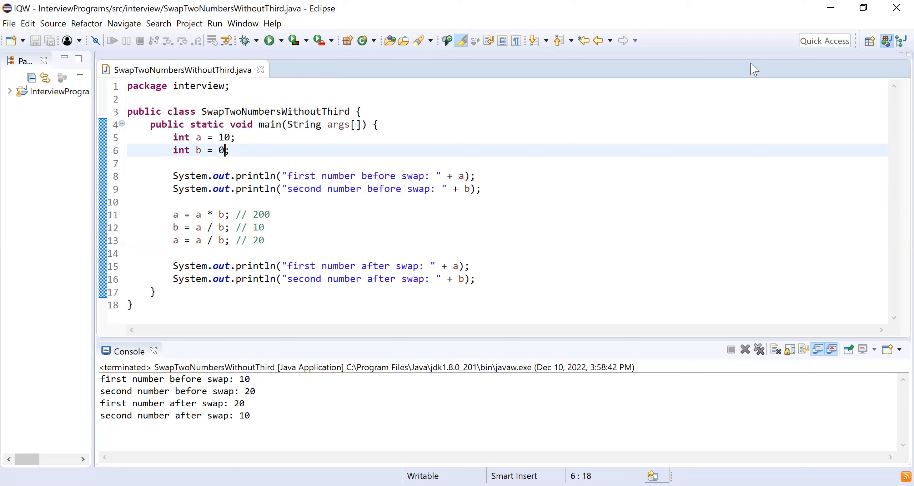